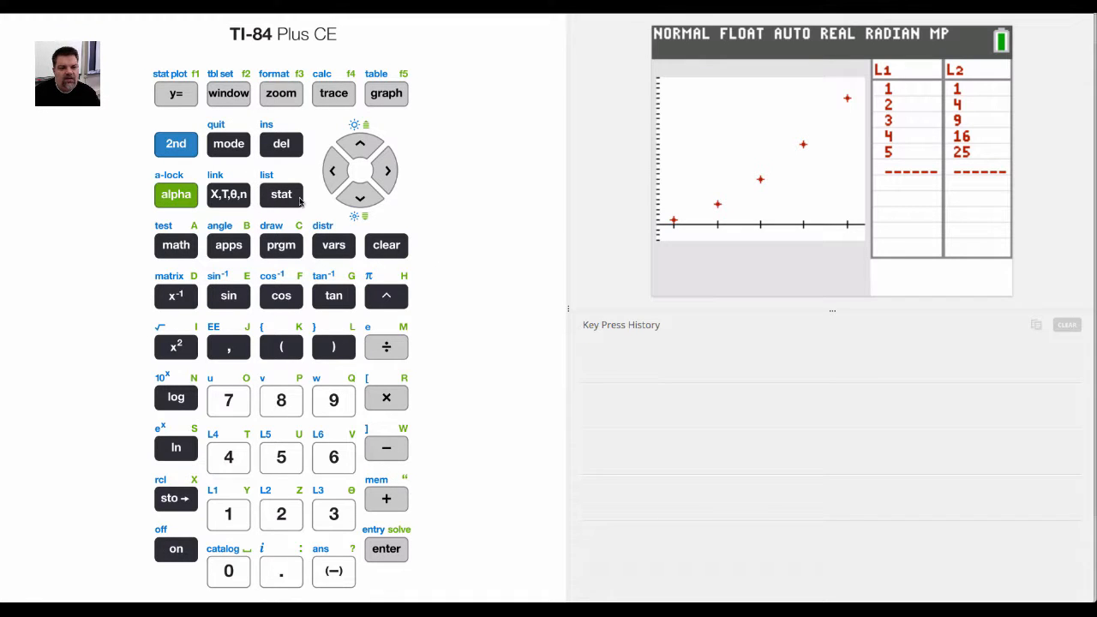
- Enter the list editor via STAT, 1:Edit, showing L1 and L2 values
{"action": "left_click", "coordinate": [281, 195]}
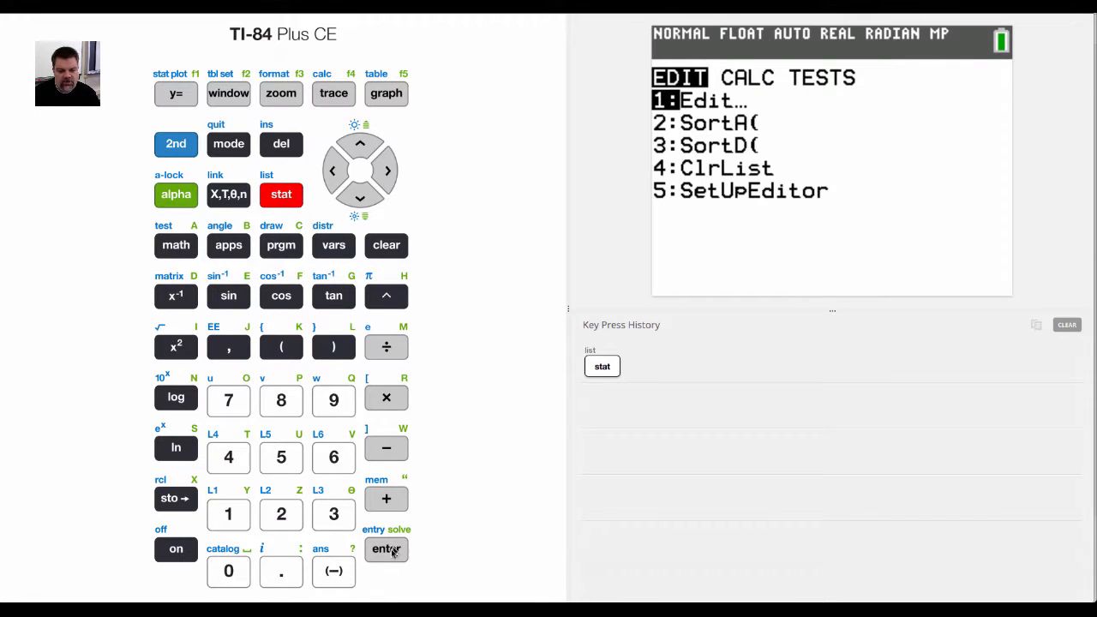
{"action": "left_click", "coordinate": [385, 548]}
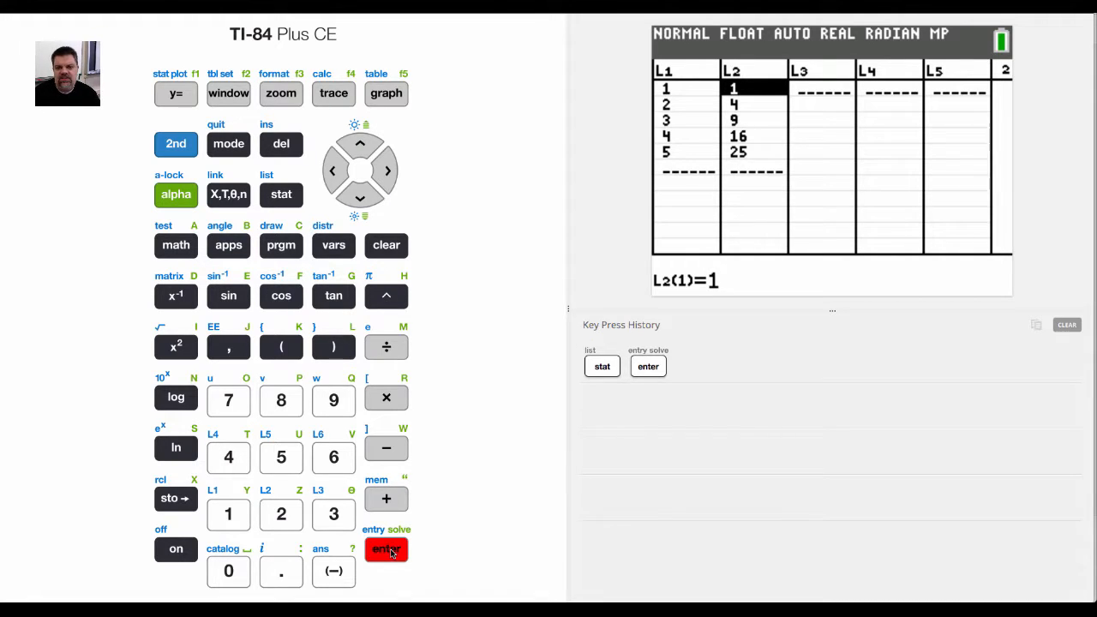
{"action": "mouse_move", "coordinate": [284, 174]}
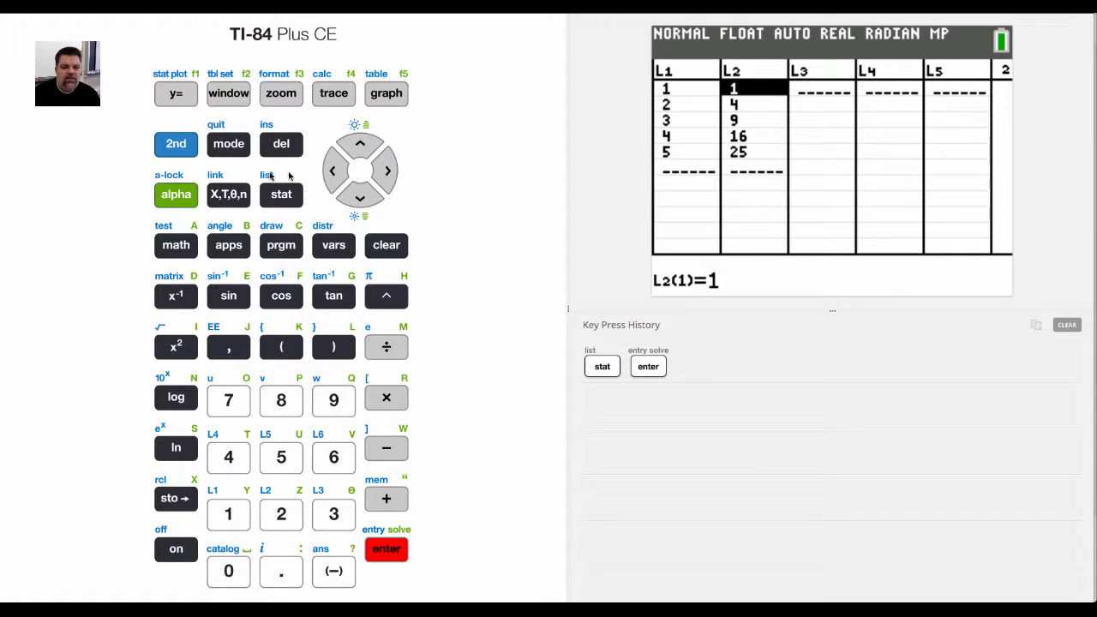
- Choose 1:1-Var Stats from the STAT CALC menu to reach its setup screen
{"action": "left_click", "coordinate": [281, 196]}
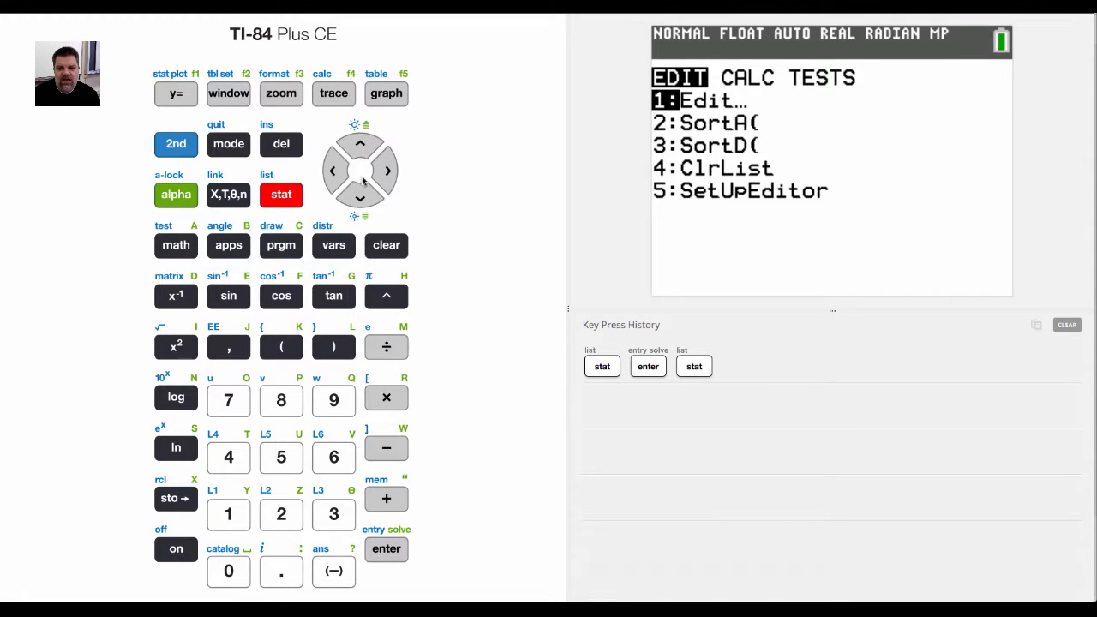
{"action": "left_click", "coordinate": [387, 172]}
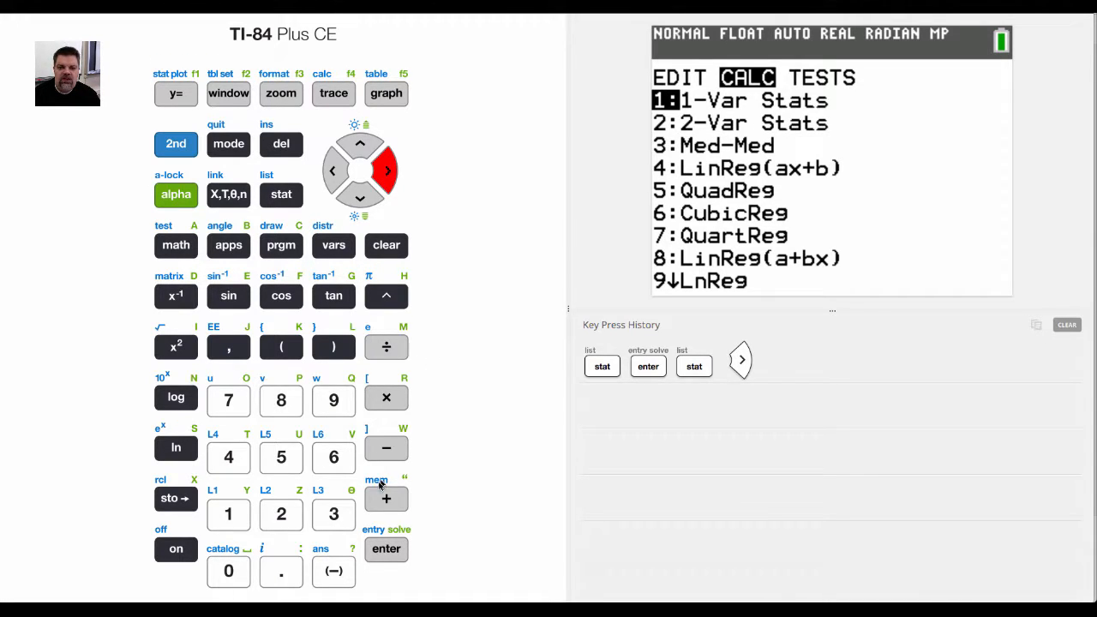
{"action": "left_click", "coordinate": [386, 549]}
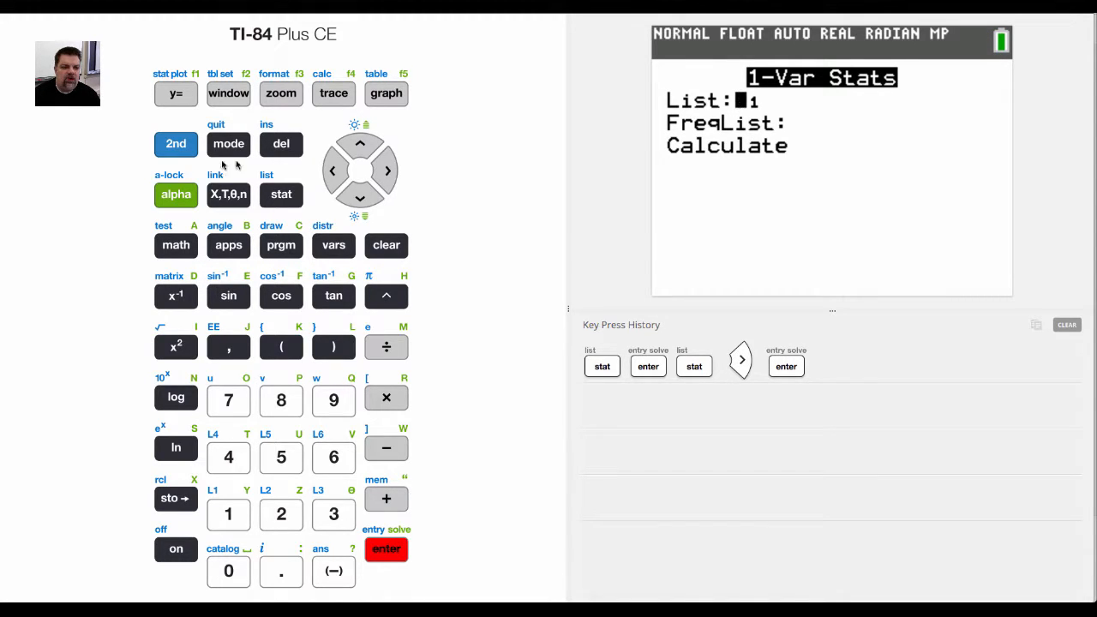
- Fix the mistaken L45 entry and set the data List field to L1
{"action": "left_click", "coordinate": [175, 144]}
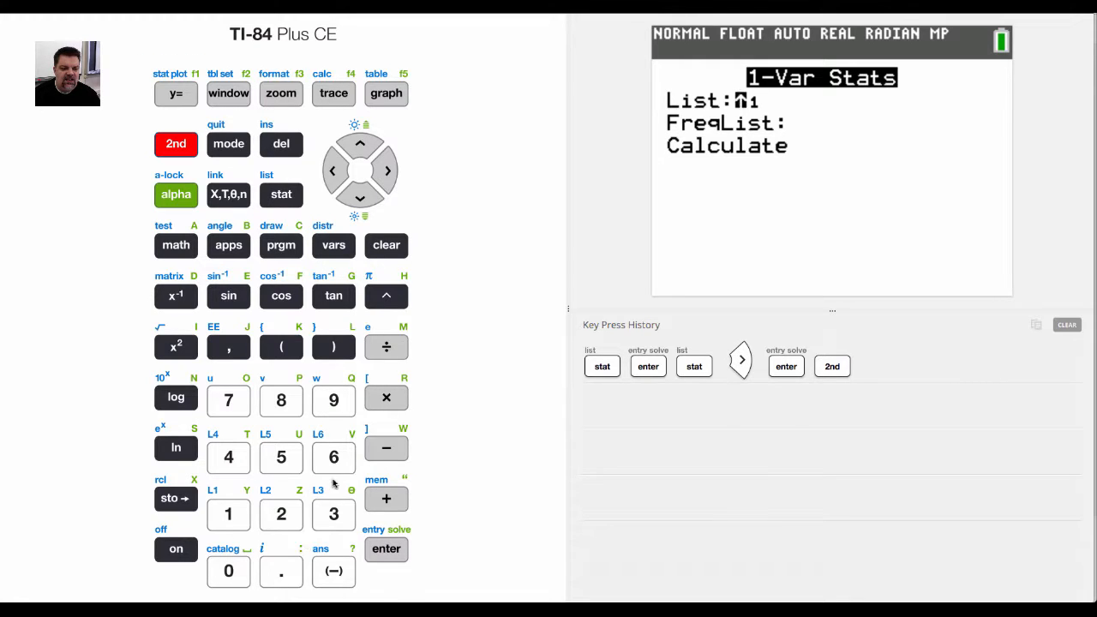
{"action": "left_click", "coordinate": [228, 457]}
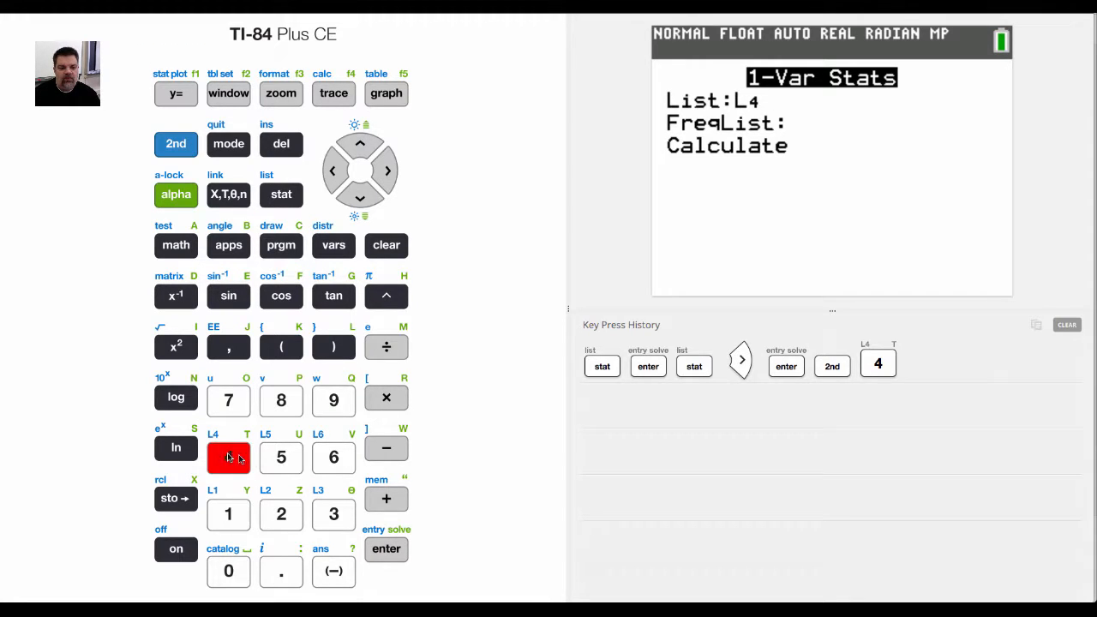
{"action": "left_click", "coordinate": [281, 456]}
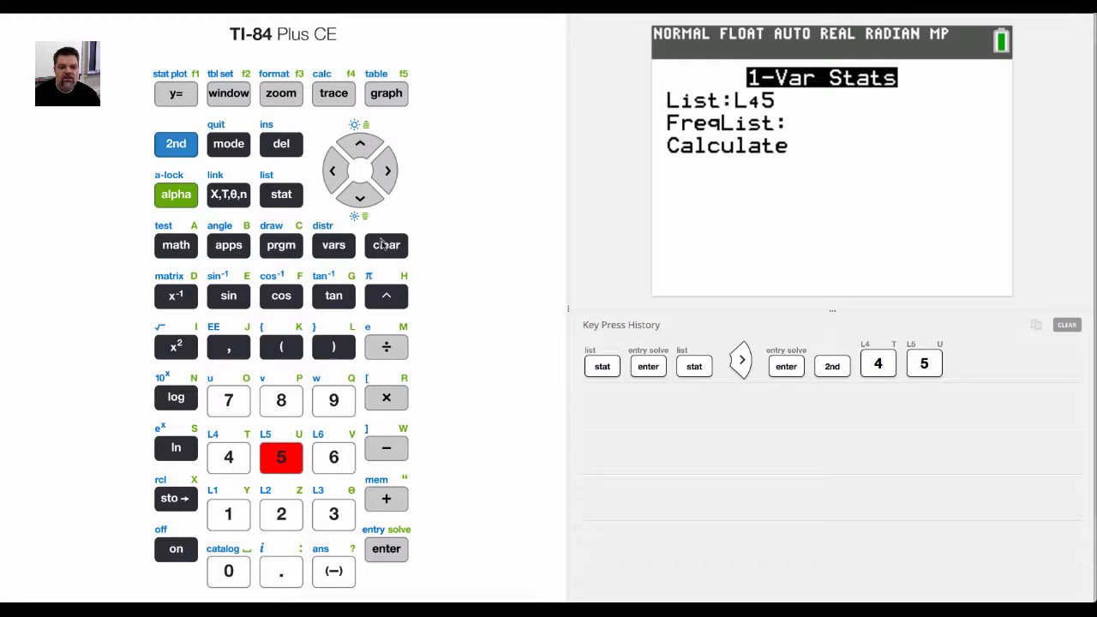
{"action": "left_click", "coordinate": [175, 144]}
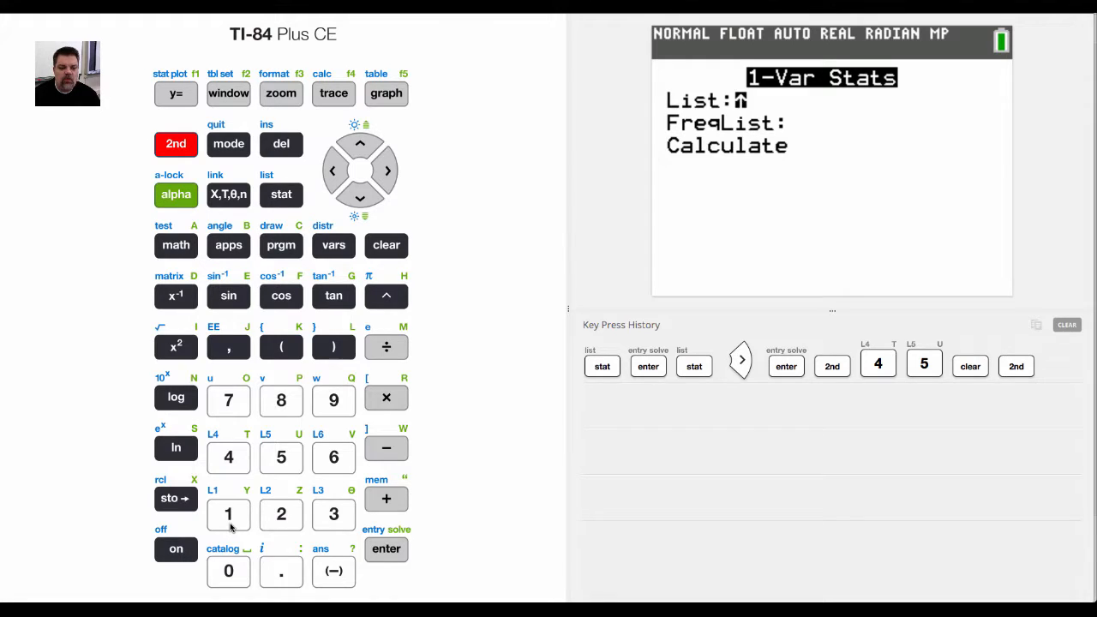
{"action": "left_click", "coordinate": [228, 514]}
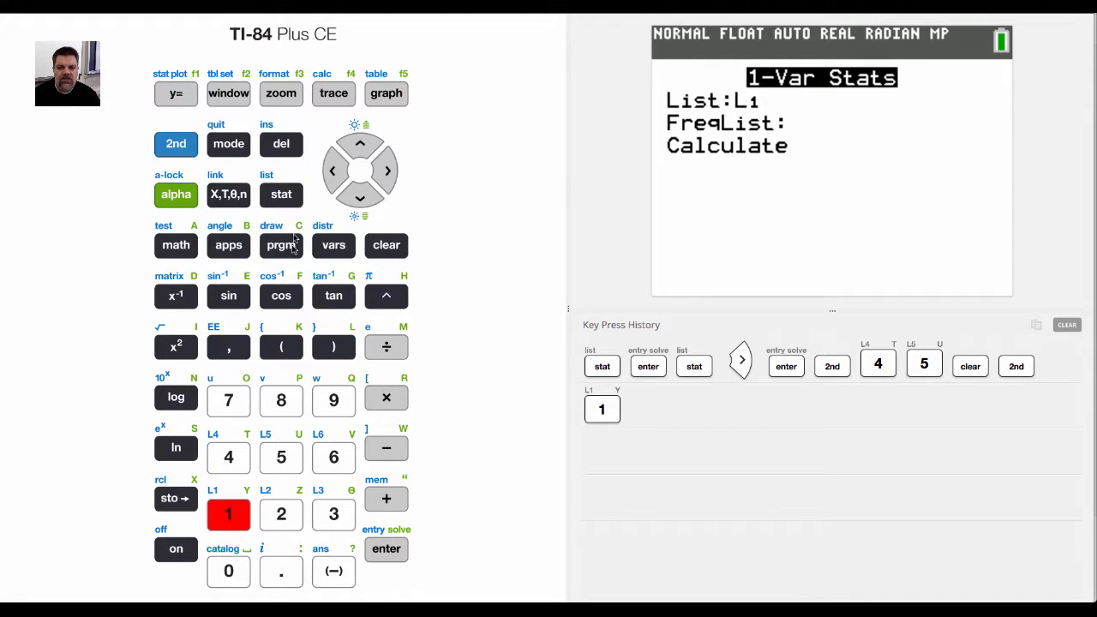
{"action": "left_click", "coordinate": [360, 192]}
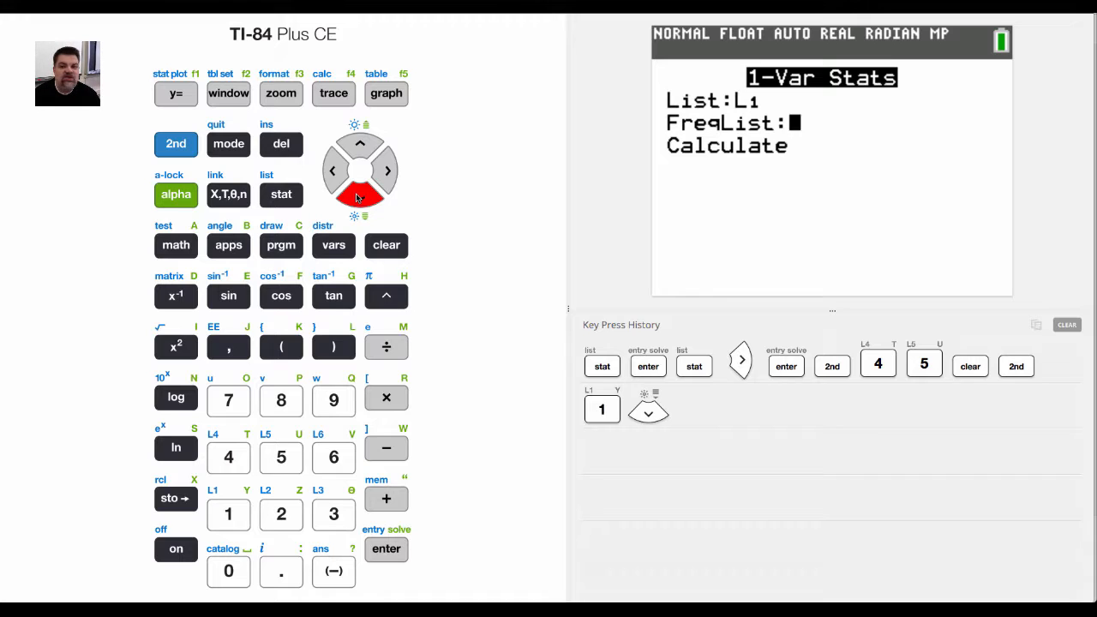
- Leave FreqList empty and run the 1-Var Stats calculation
{"action": "left_click", "coordinate": [360, 188]}
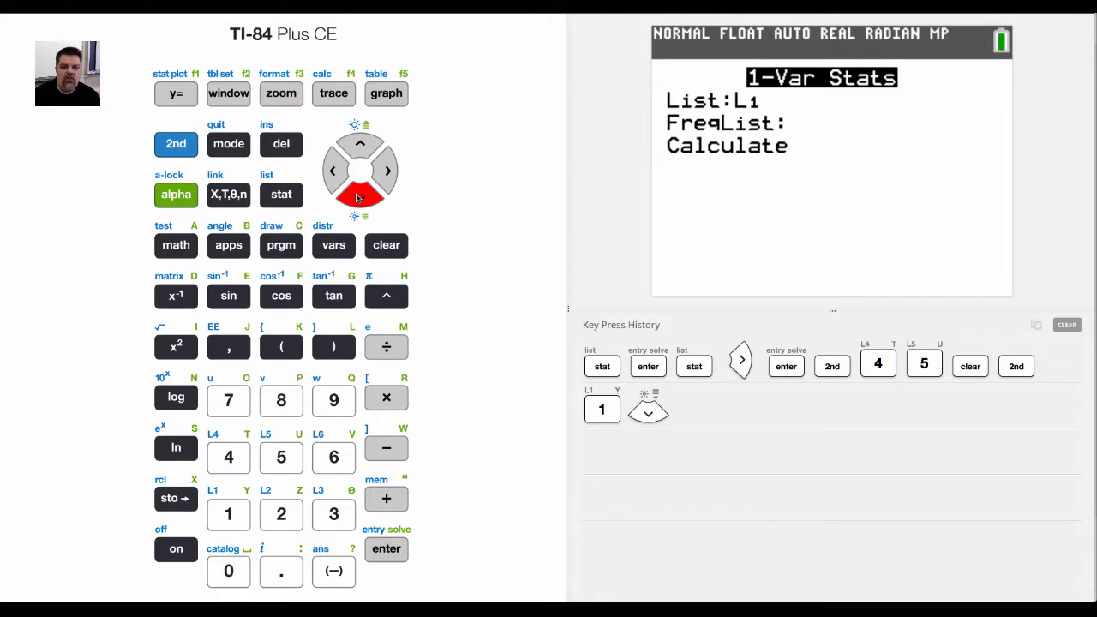
{"action": "left_click", "coordinate": [360, 192]}
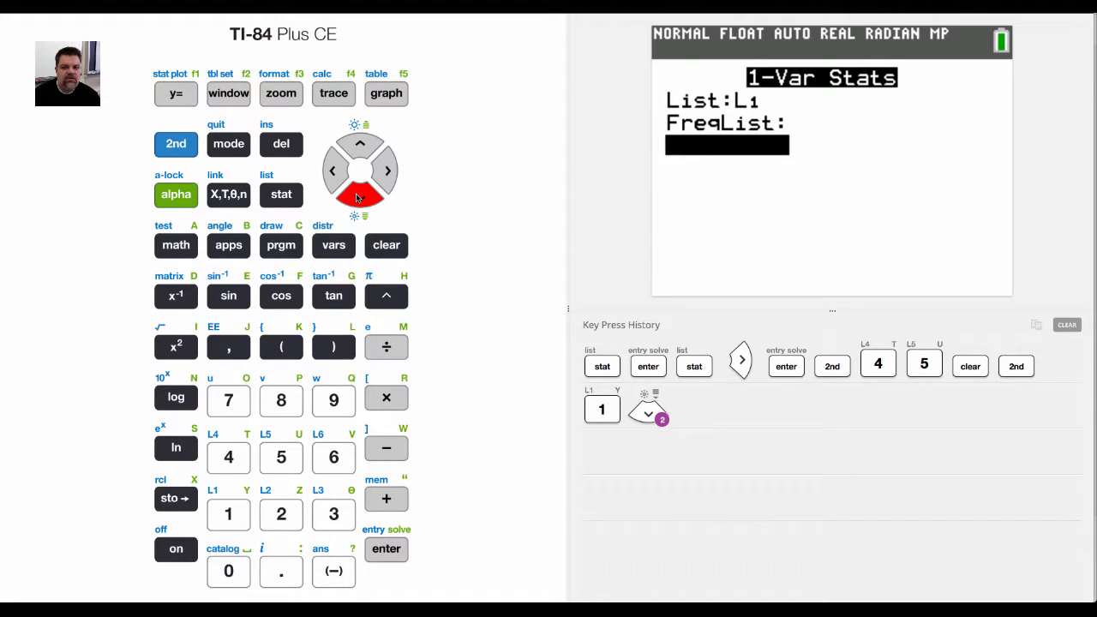
{"action": "left_click", "coordinate": [386, 549]}
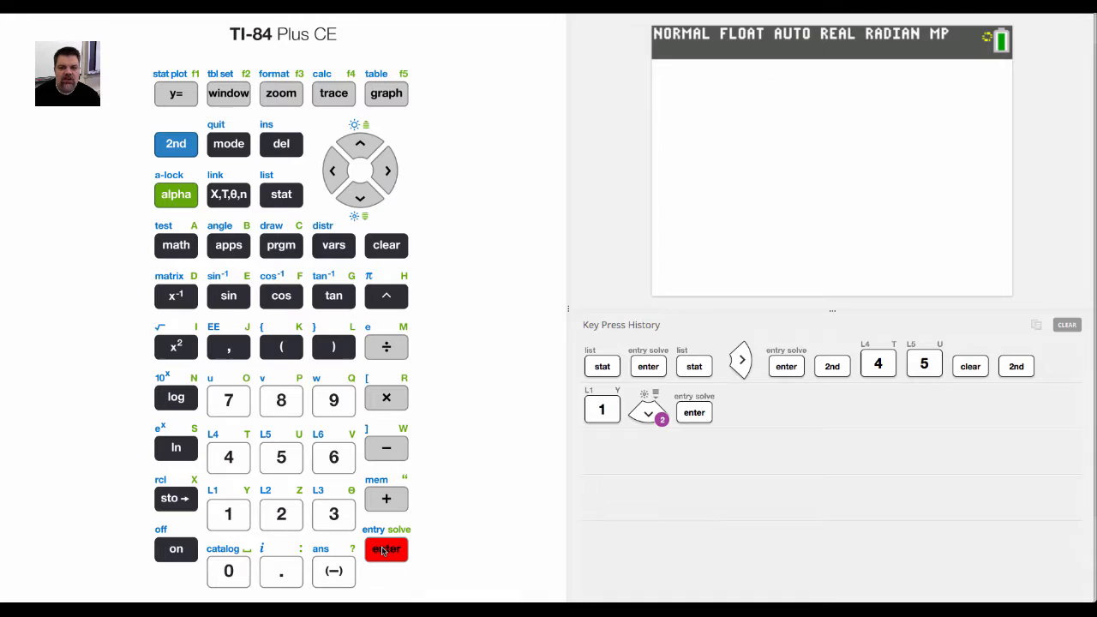
- Scroll through the 1-Var Stats results down to Med=3, Q3=4.5 and maxX=5
{"action": "left_click", "coordinate": [386, 548]}
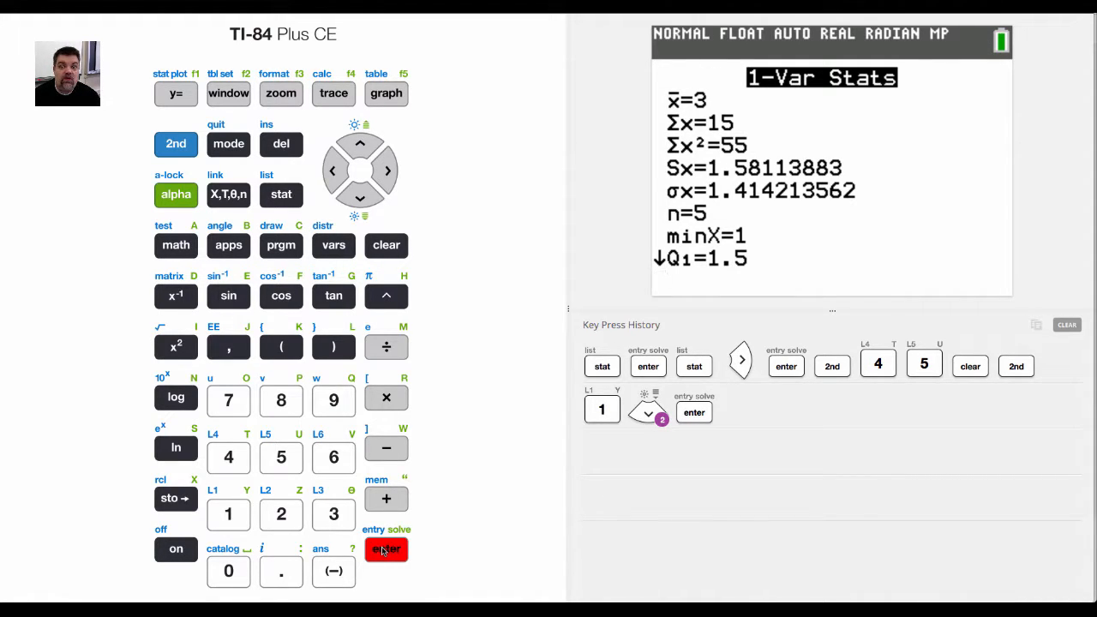
{"action": "left_click", "coordinate": [386, 549]}
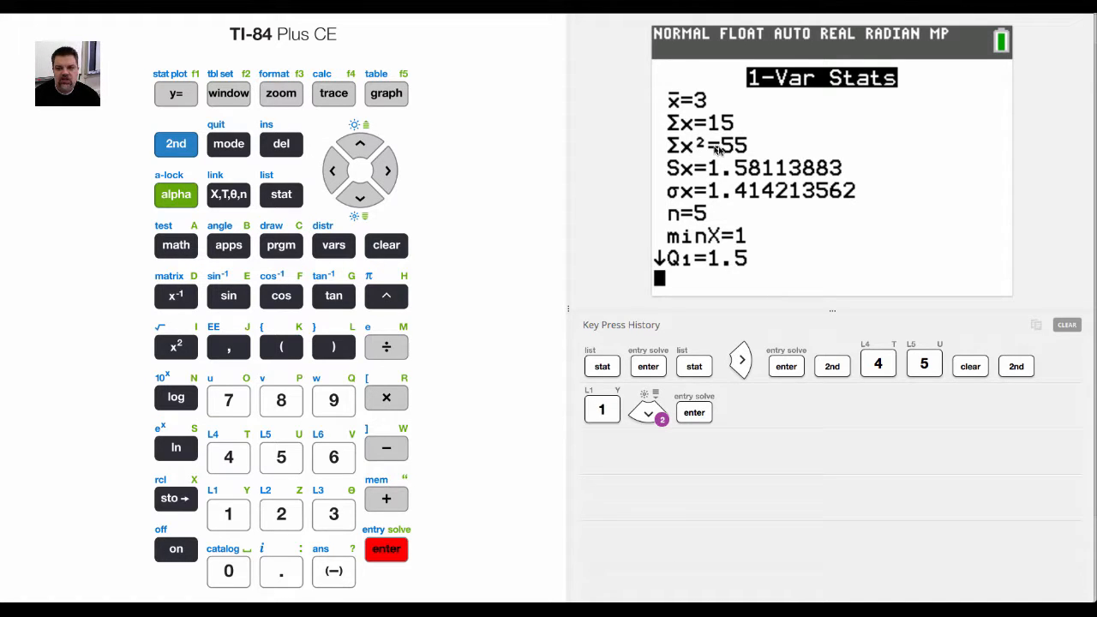
{"action": "mouse_move", "coordinate": [687, 192]}
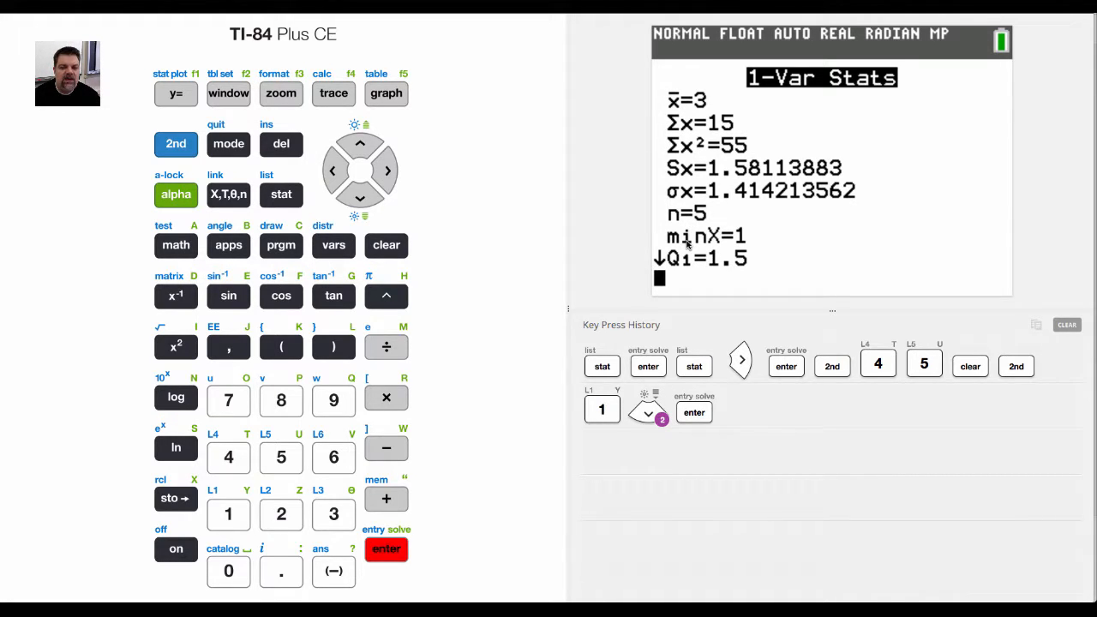
{"action": "left_click", "coordinate": [359, 198]}
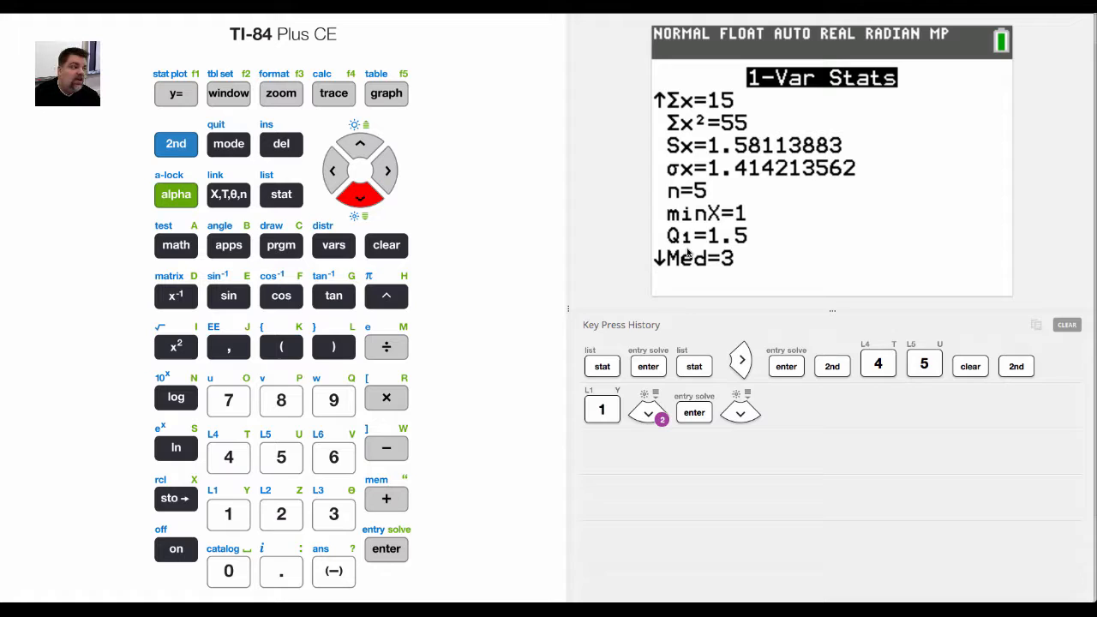
{"action": "left_click", "coordinate": [360, 199]}
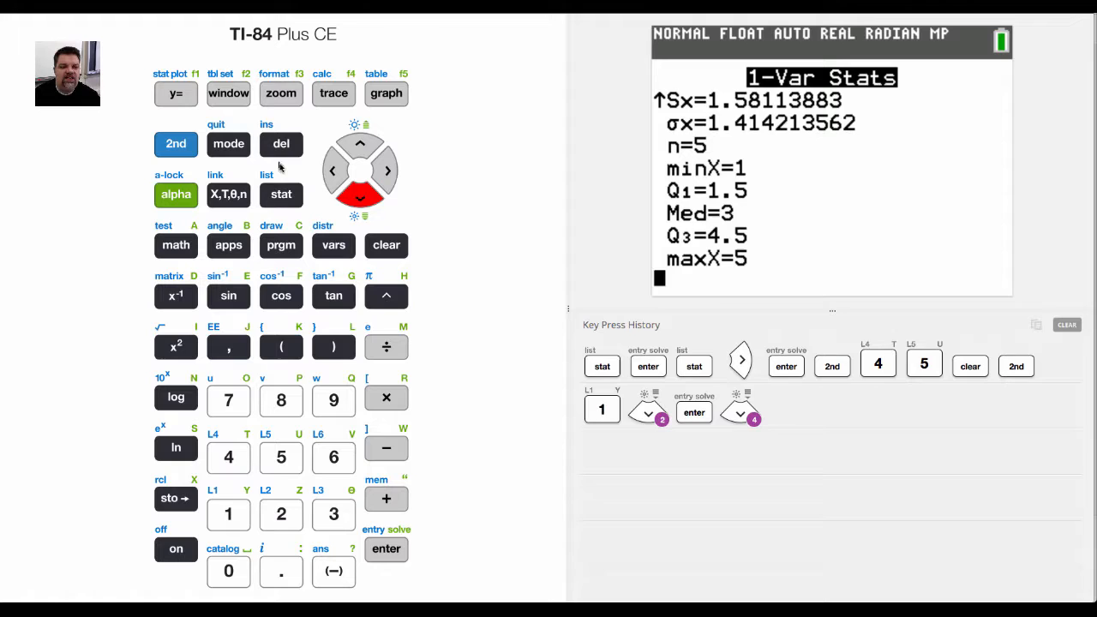
- Choose 2:2-Var Stats, accept Xlist L1 and Ylist L2, and reach Calculate
{"action": "left_click", "coordinate": [281, 195]}
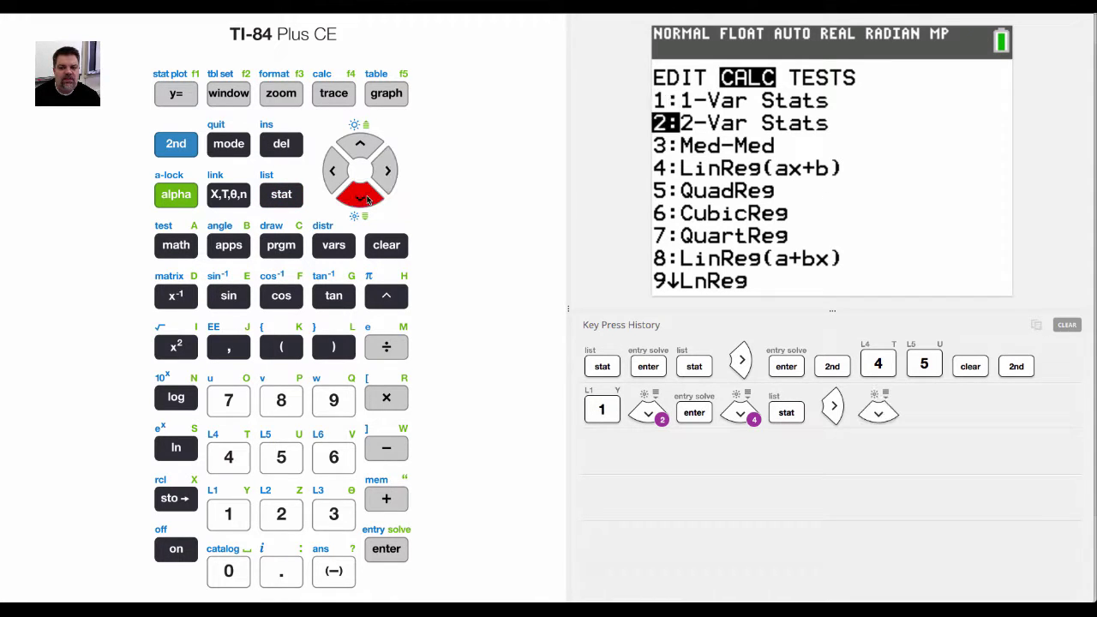
{"action": "left_click", "coordinate": [385, 548]}
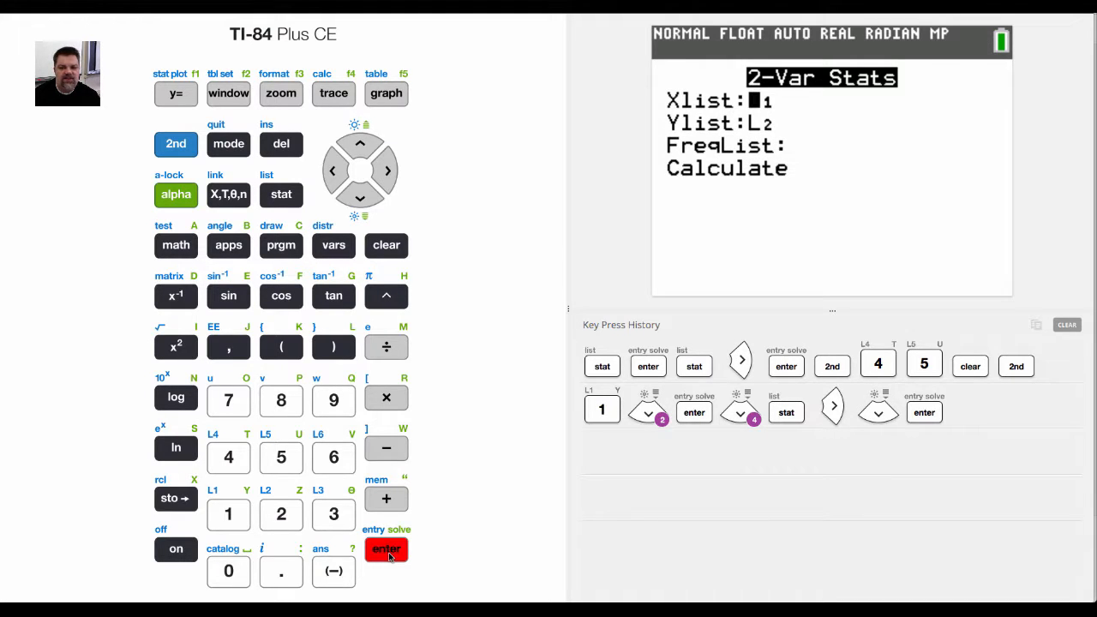
{"action": "left_click", "coordinate": [385, 548]}
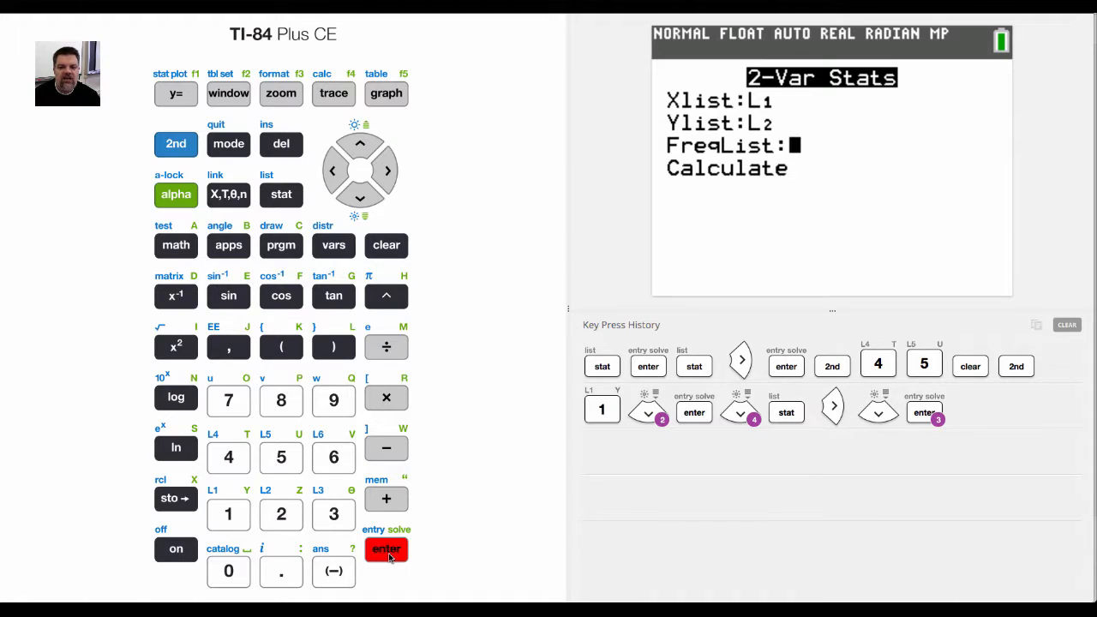
{"action": "left_click", "coordinate": [385, 548]}
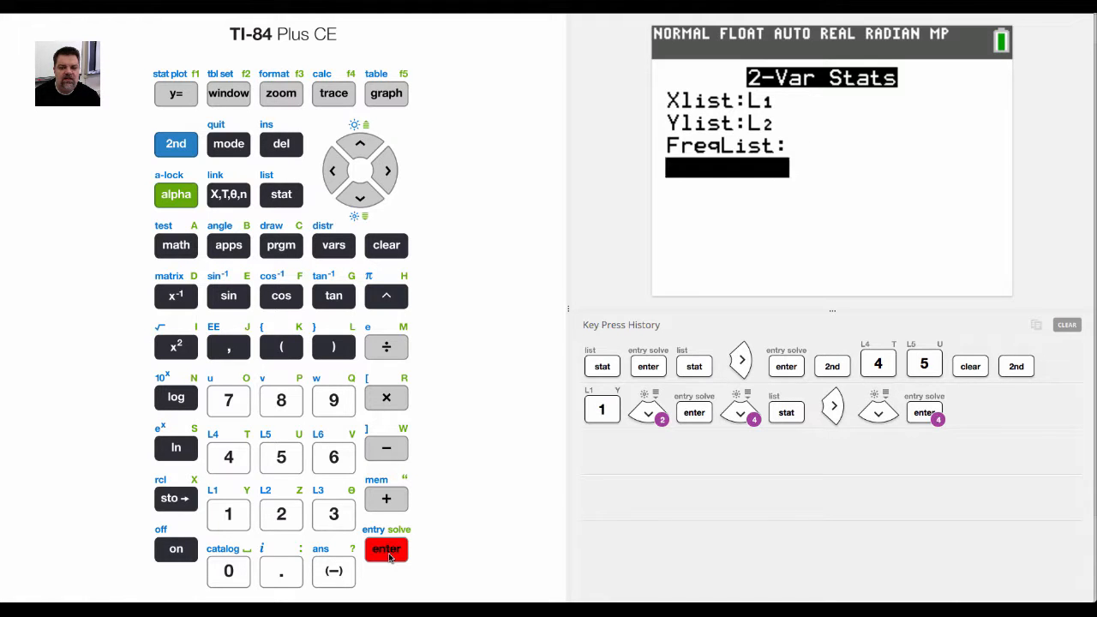
- Run 2-Var Stats and scroll the results down to Σxy=225
{"action": "left_click", "coordinate": [385, 548]}
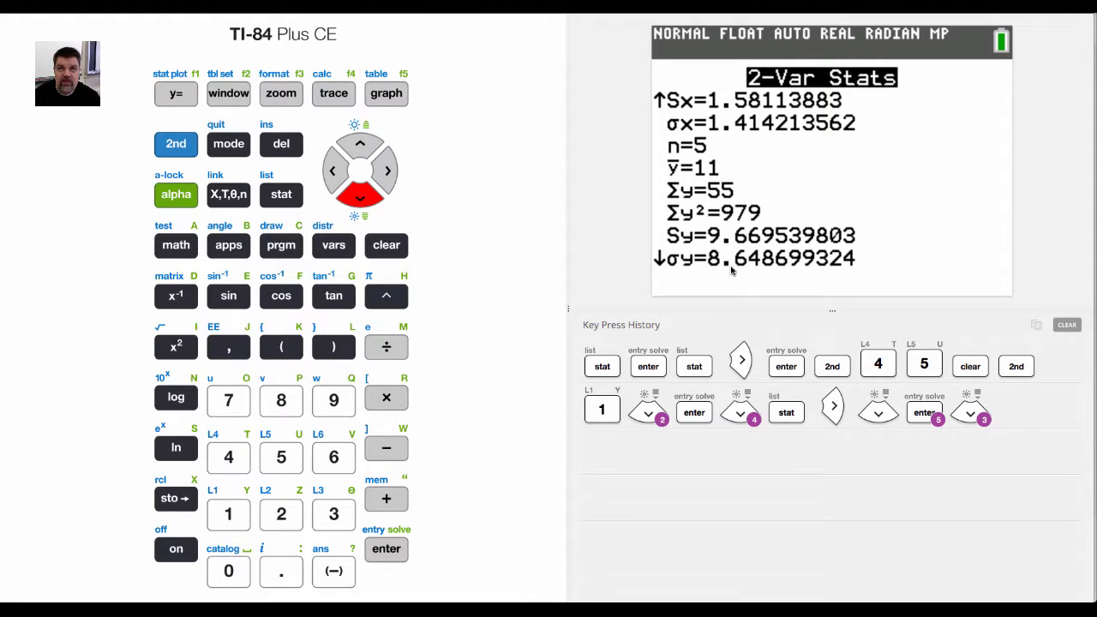
{"action": "left_click", "coordinate": [359, 199]}
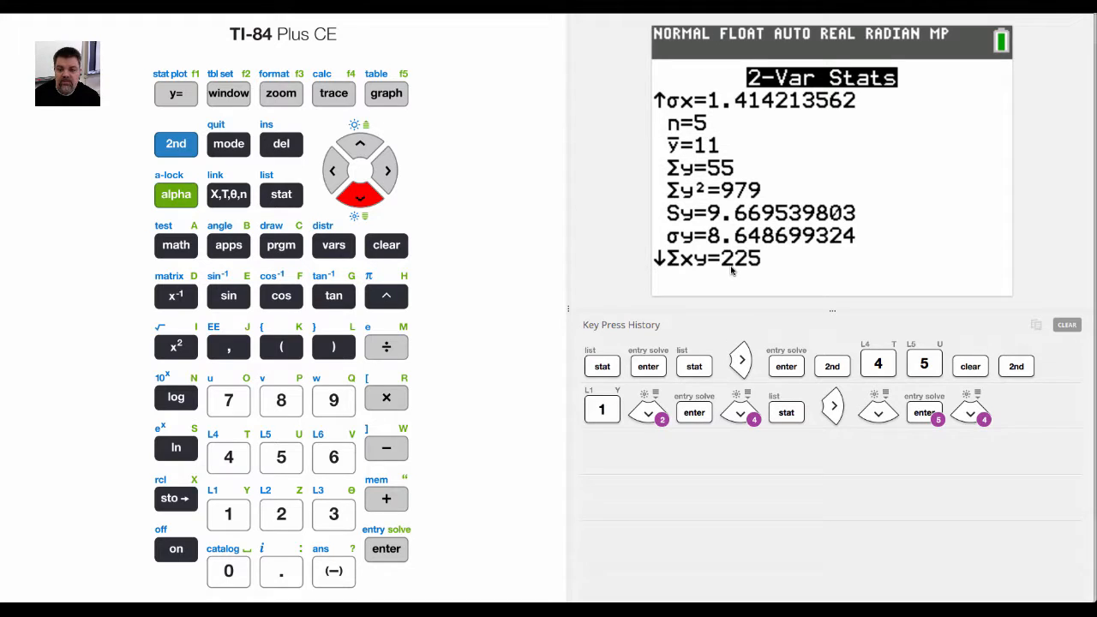